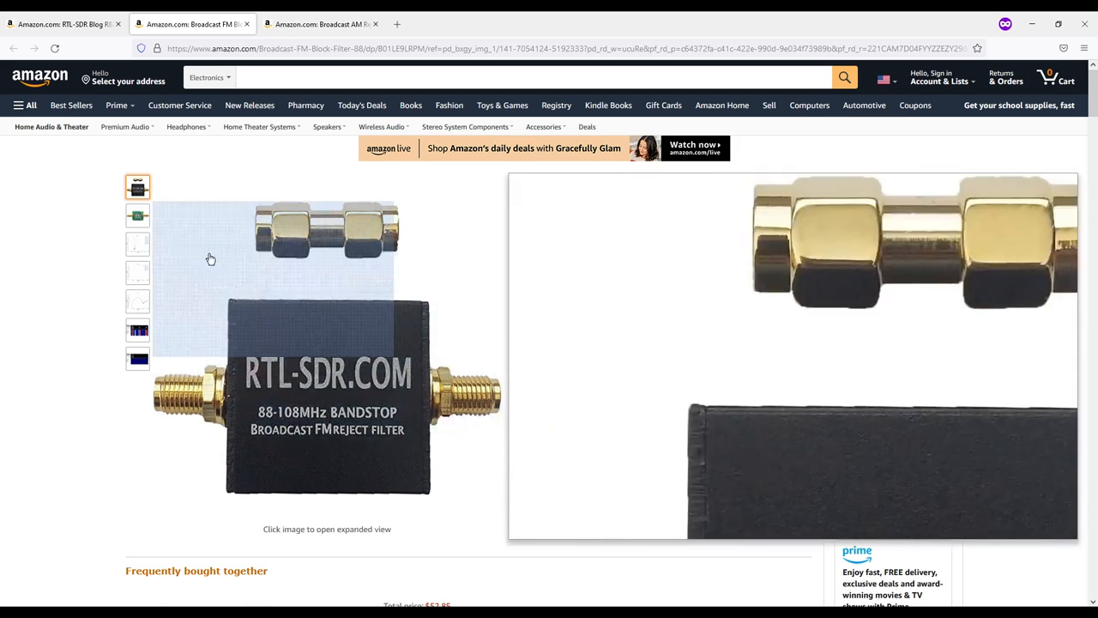
# - View the FM block filter's PCB photo, TL (dB) and RL (dB) charts, then the AM reject filter listing
pyautogui.click(137, 216)
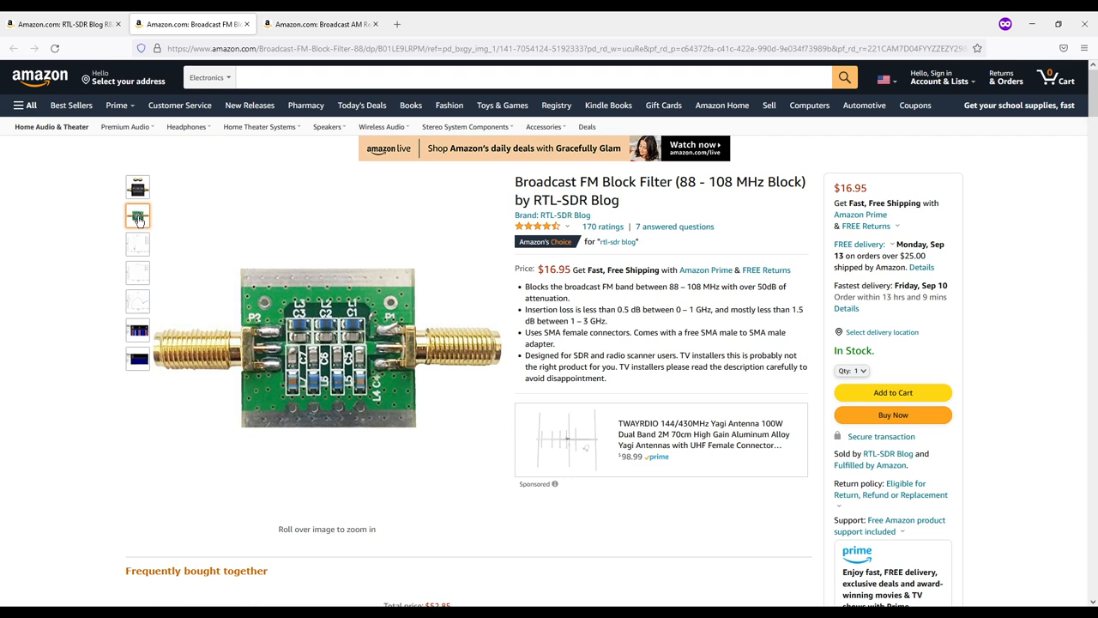
pyautogui.click(137, 243)
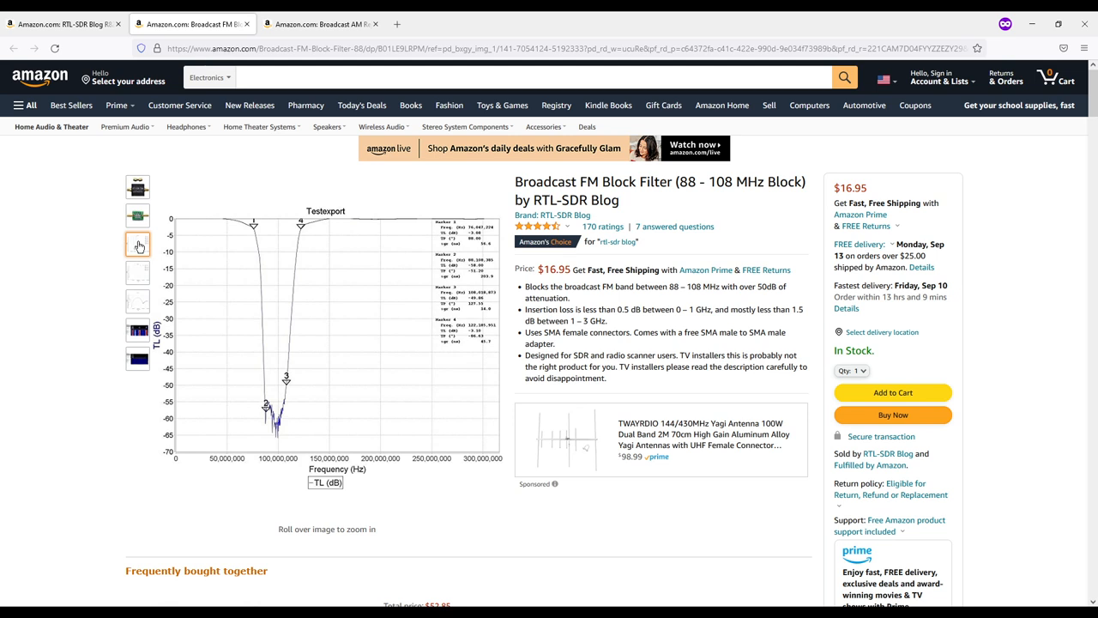
pyautogui.click(137, 302)
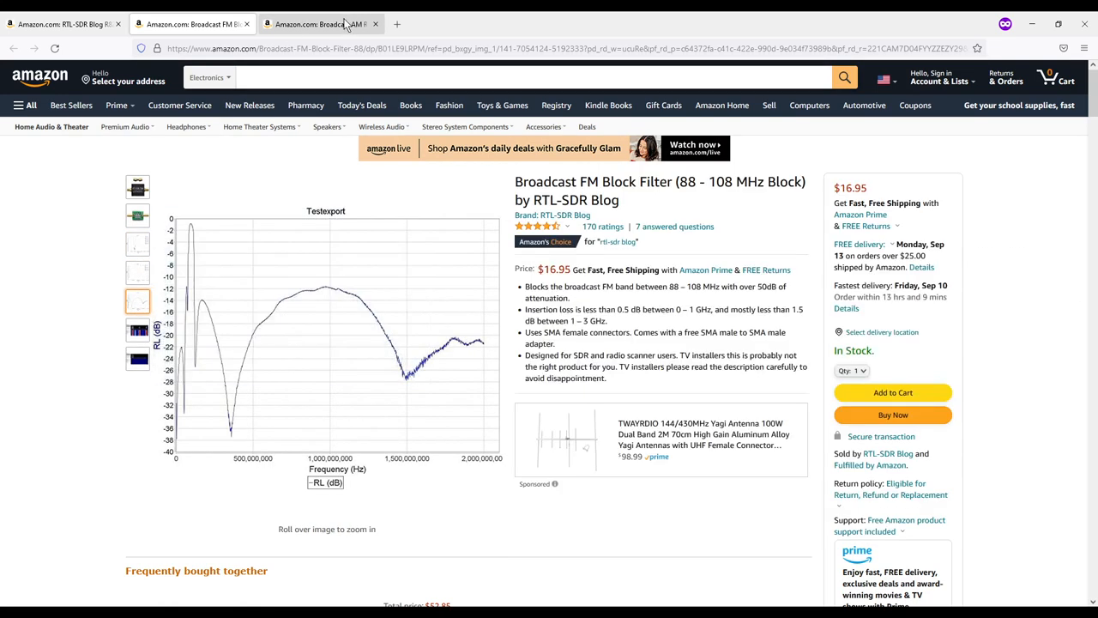
pyautogui.click(322, 24)
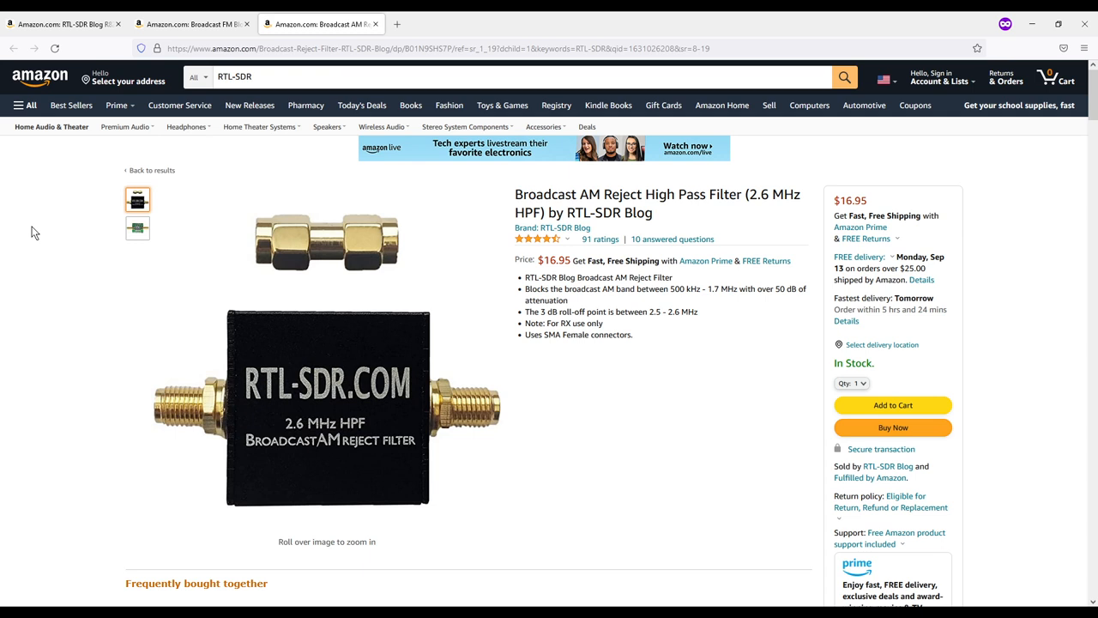
# - Show the Broadcast AM Reject High Pass Filter's circuit board photo from its second thumbnail
pyautogui.click(137, 226)
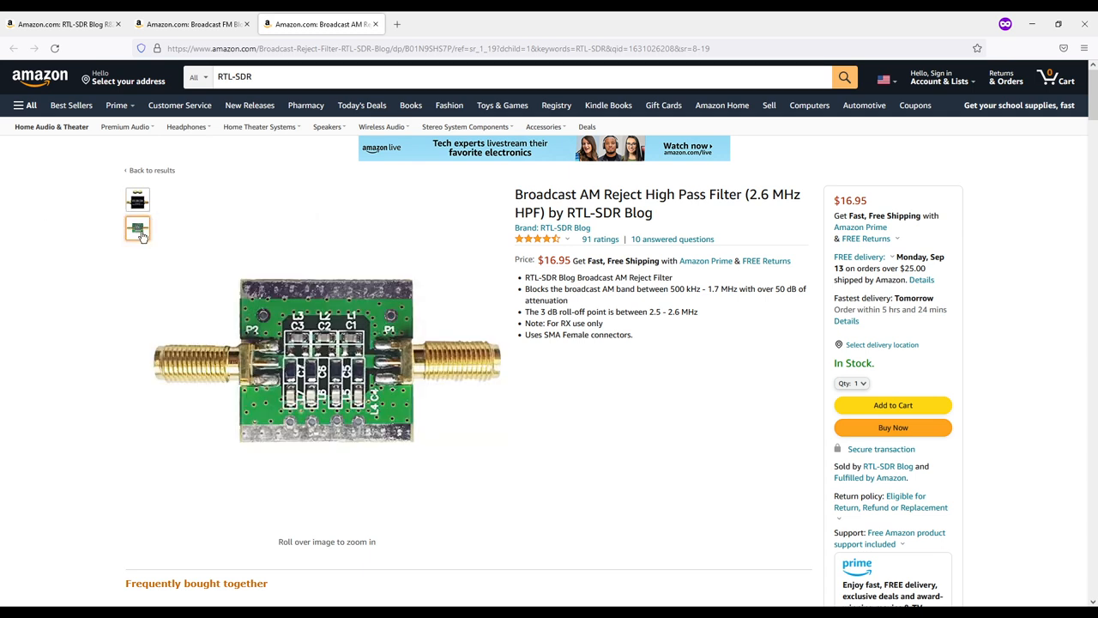